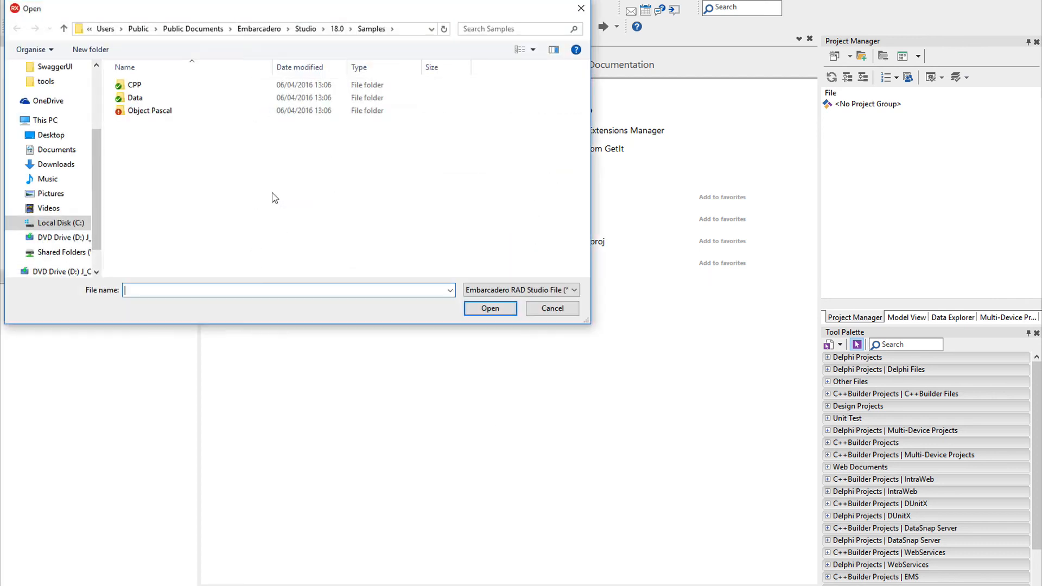
Step: Browse the Samples into Object Pascal, Mobile Snippets, then the FireDAC_IBLite folder
double_click(150, 110)
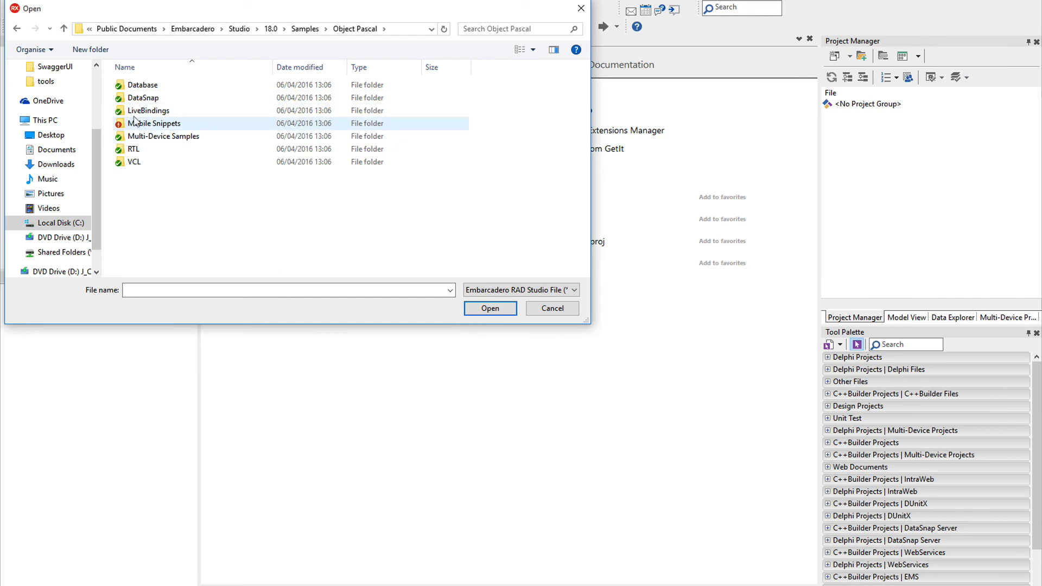
double_click(156, 123)
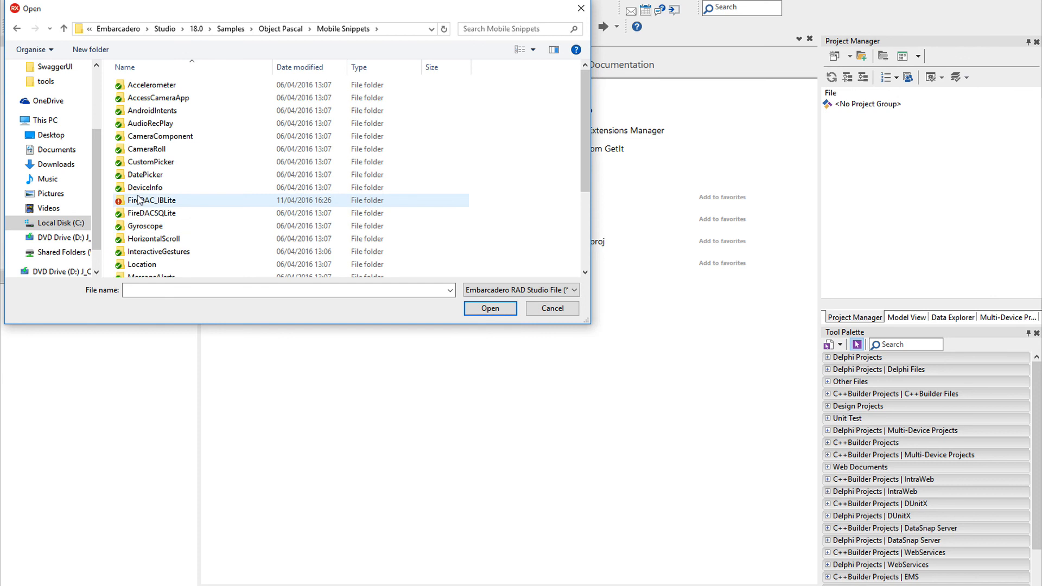
double_click(152, 200)
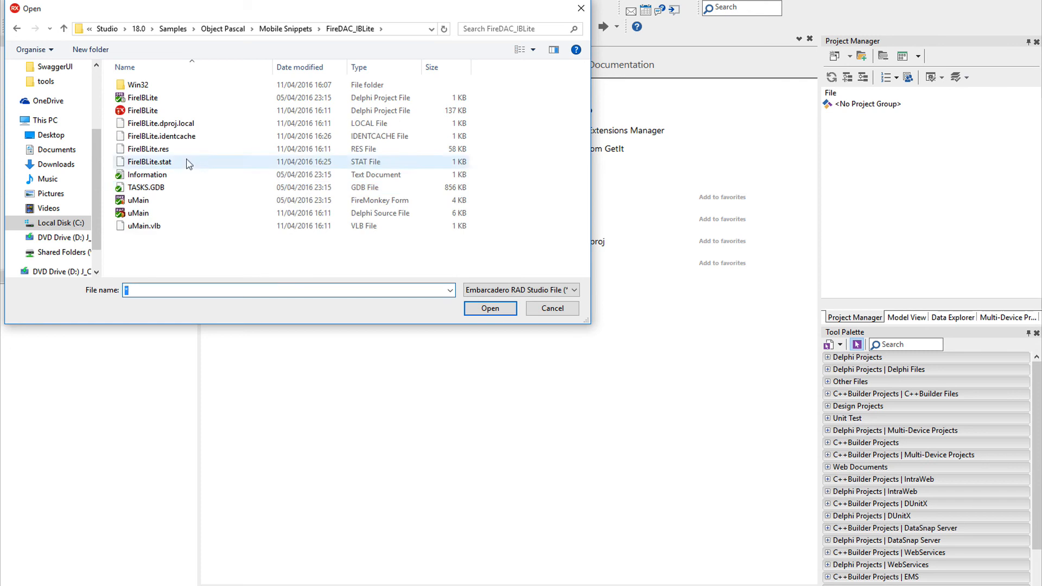
mouse_move(145, 186)
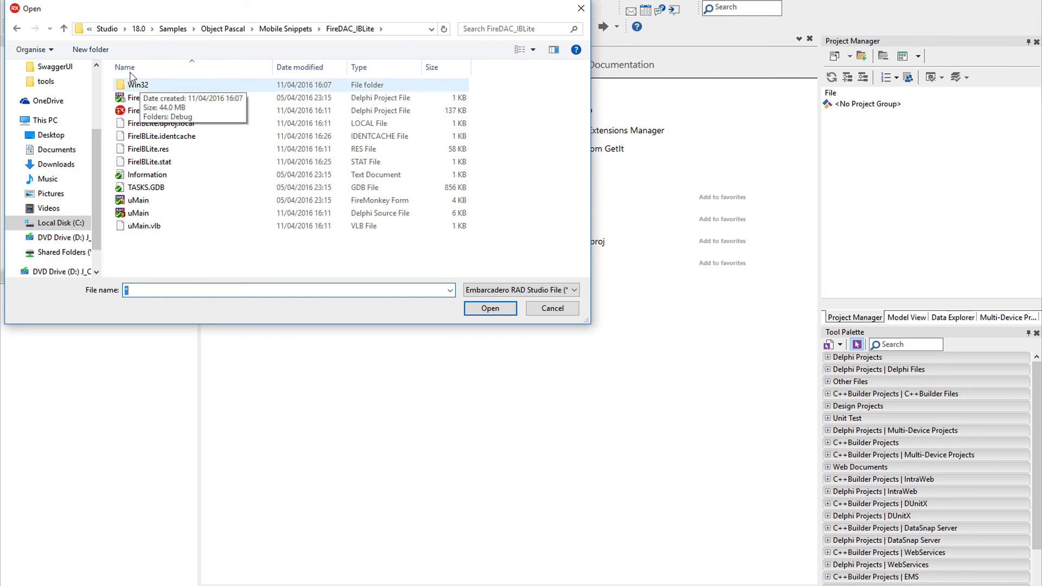
mouse_move(130, 67)
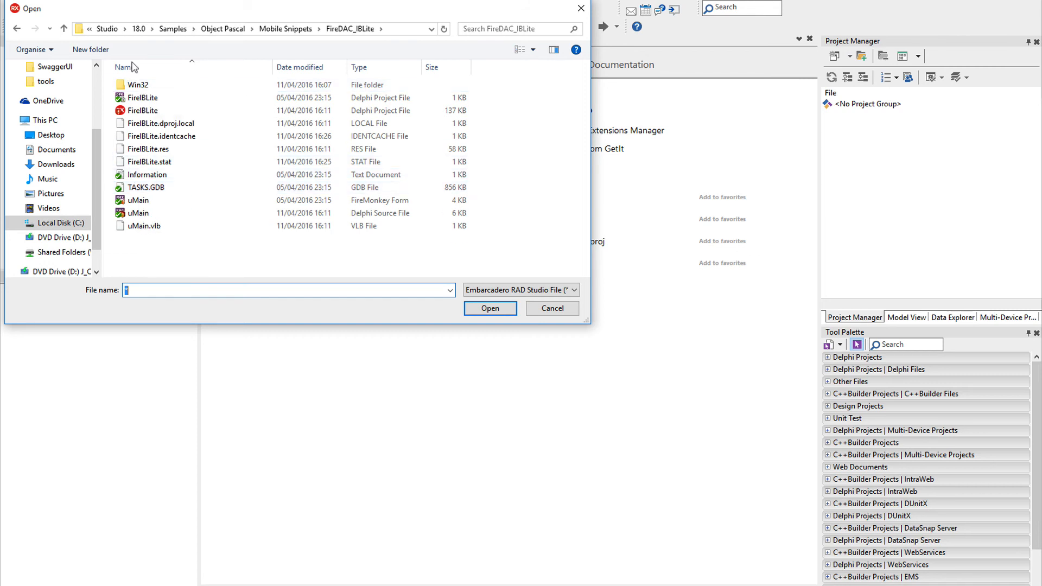
Step: Open the FireIBLite project and add tasks 'Task foo' and 'Task fee' in the running app
left_click(142, 111)
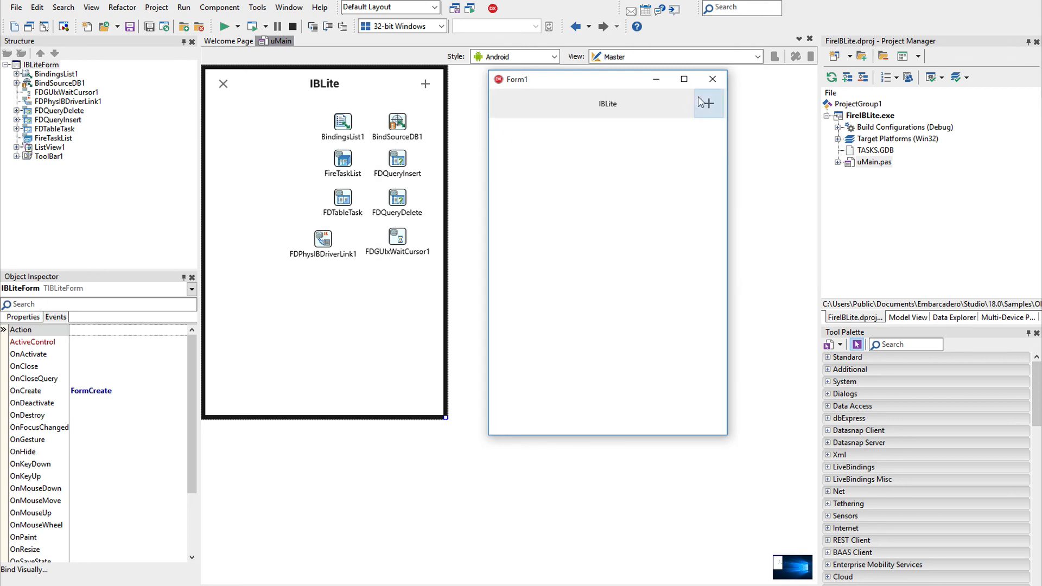
left_click(707, 103)
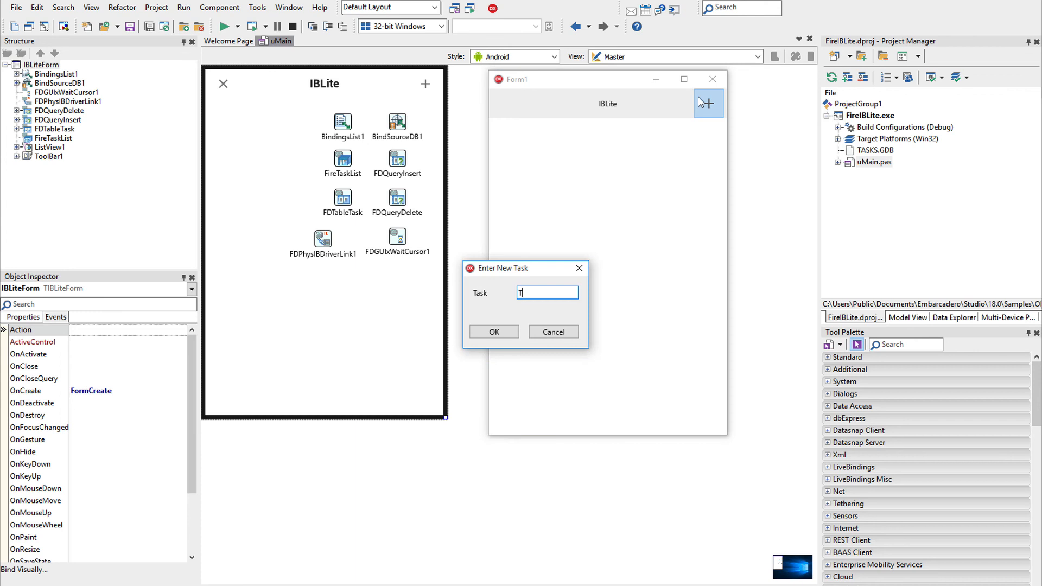
type("ask fo")
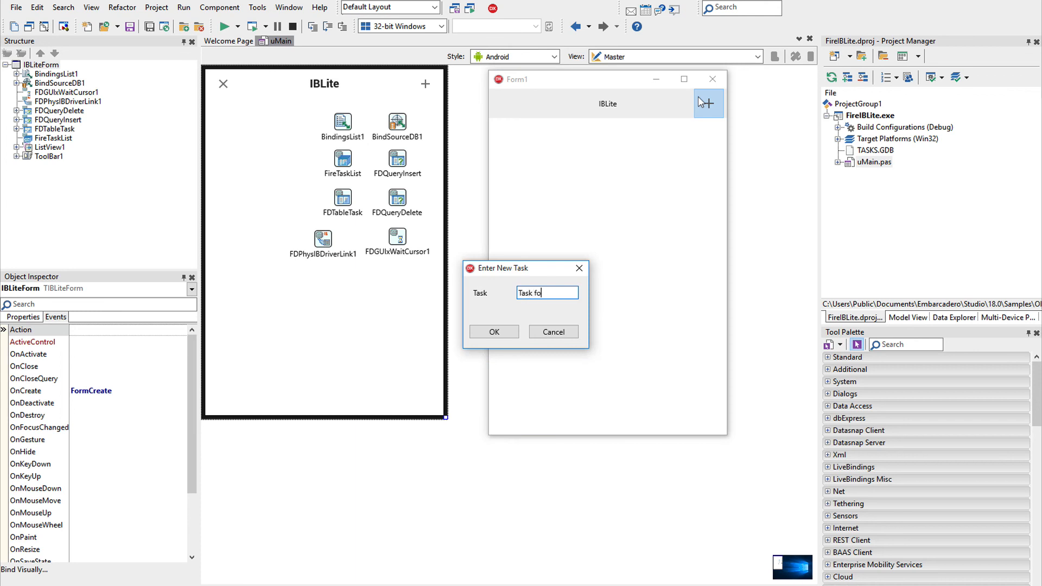
left_click(494, 332)
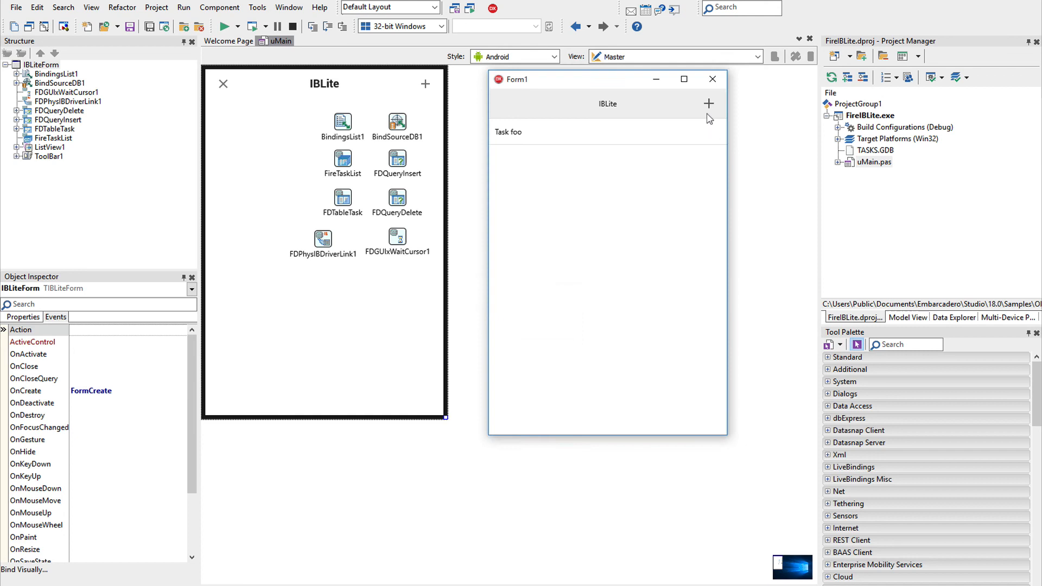
left_click(709, 104)
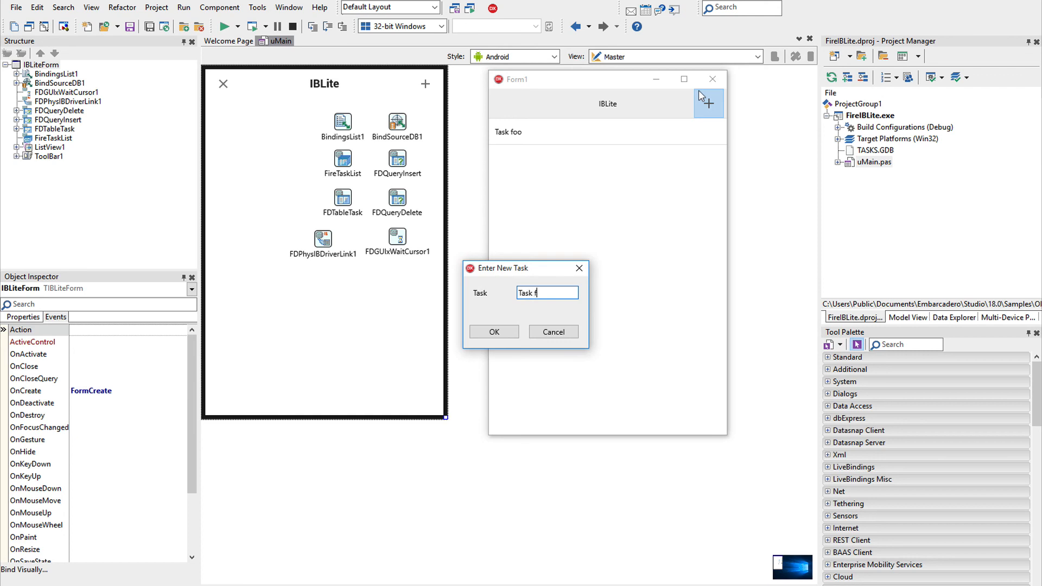
left_click(493, 332)
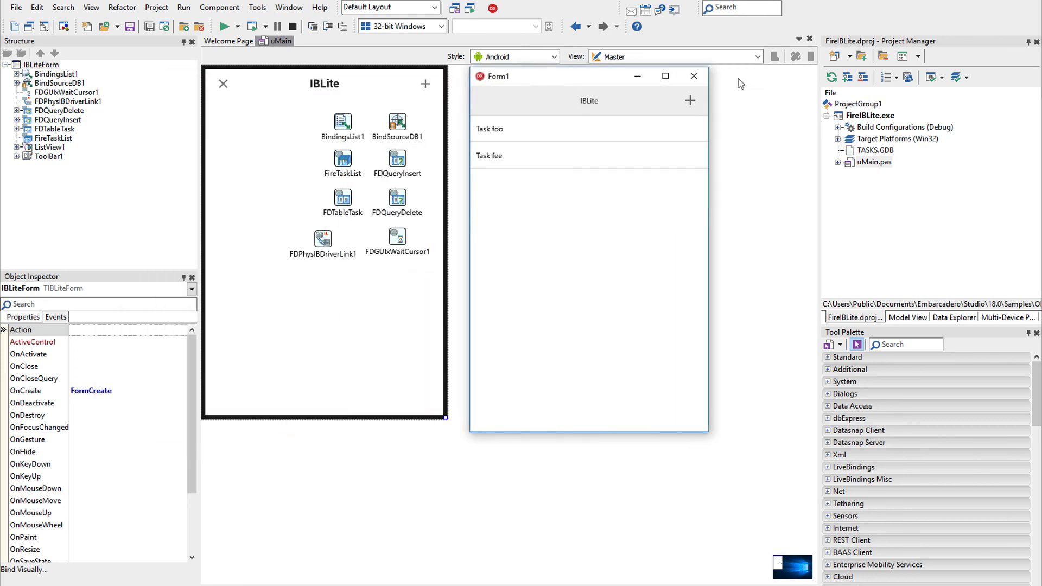
Step: Close the app, then review FDTableTask's properties and FDQueryInsert's insert-into-task SQL
left_click(693, 76)
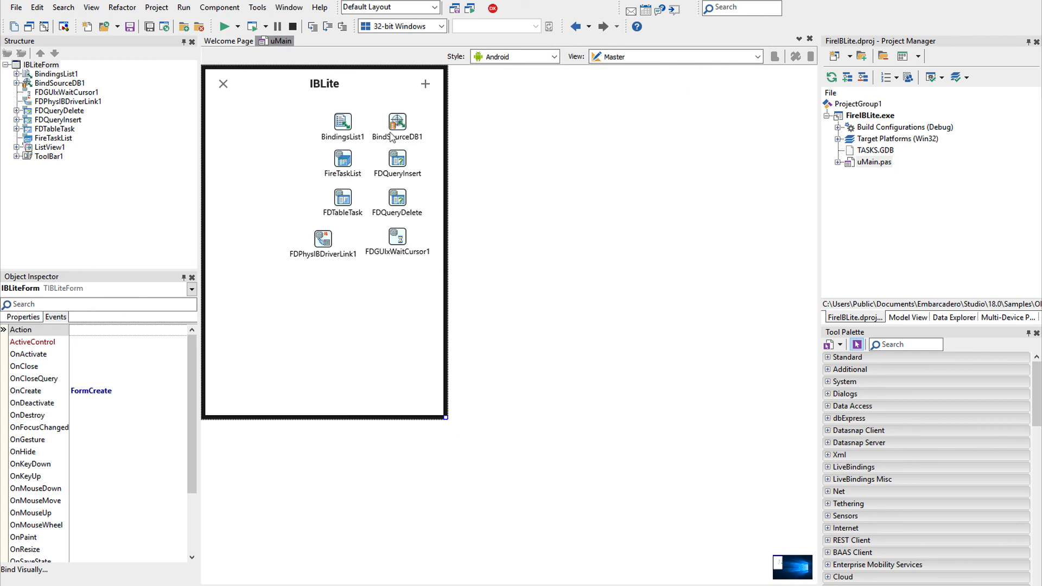
left_click(343, 198)
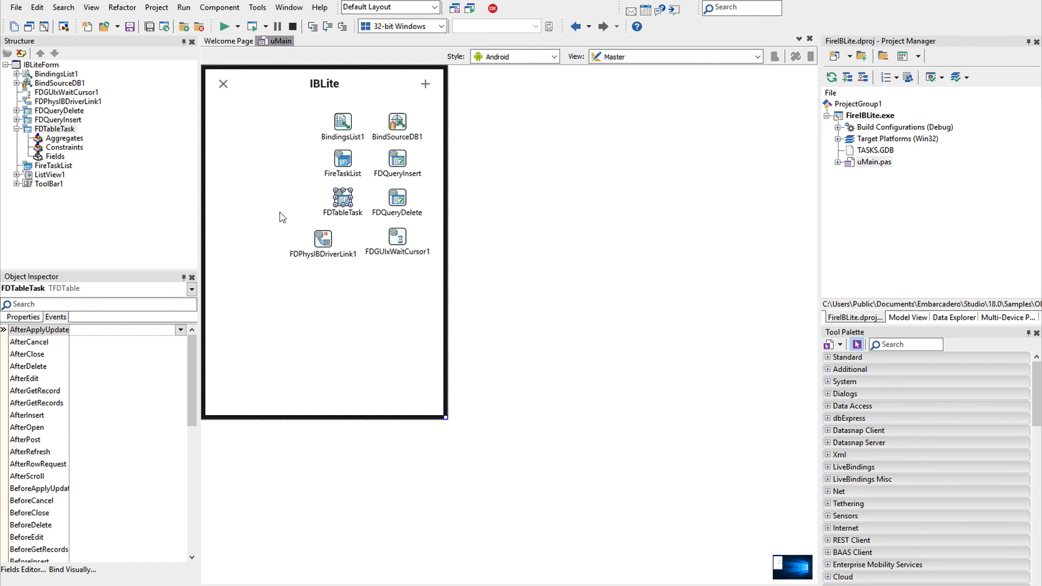
left_click(23, 317)
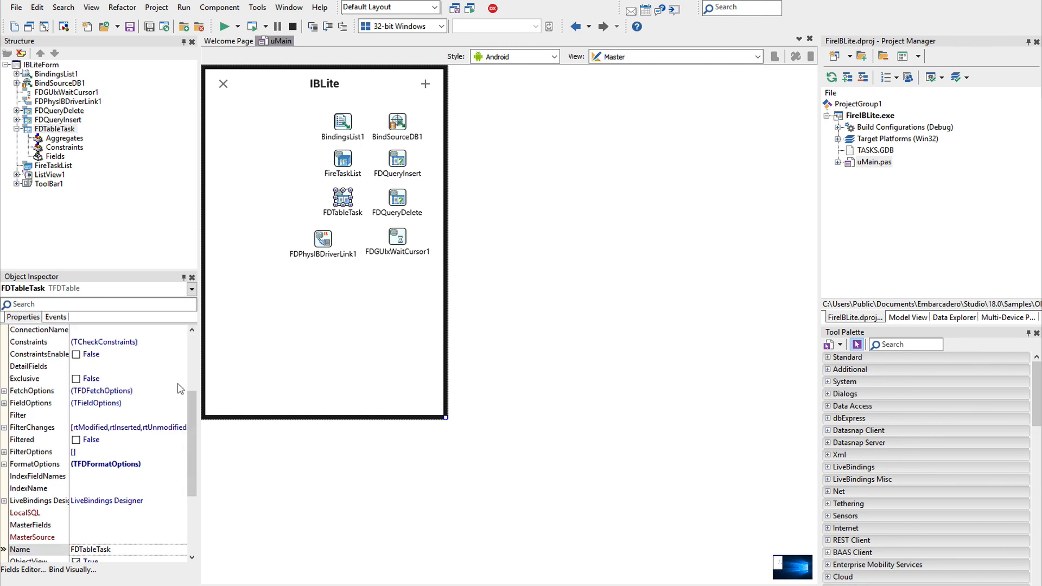
scroll("down", 3)
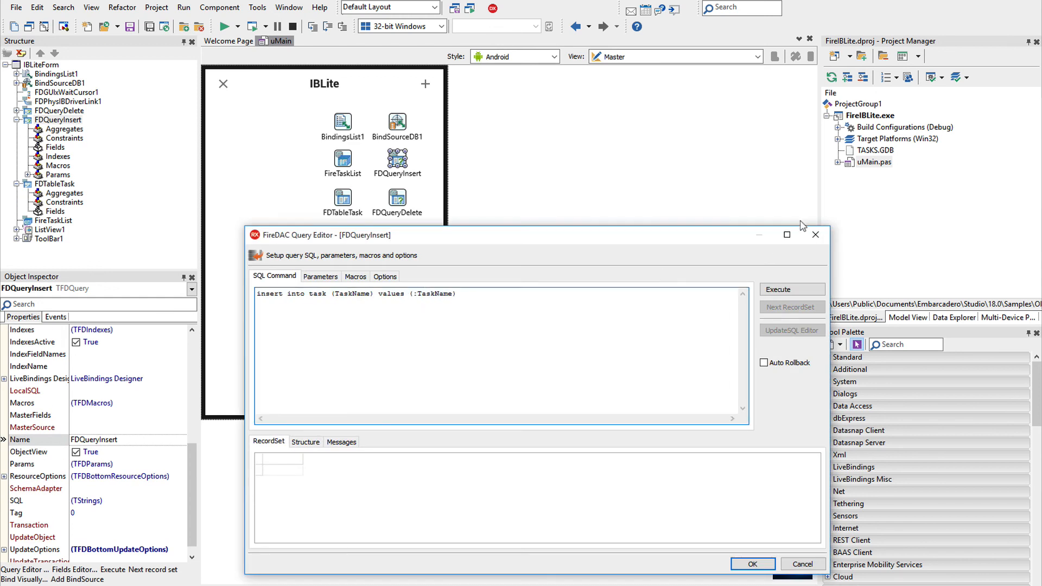
left_click(802, 563)
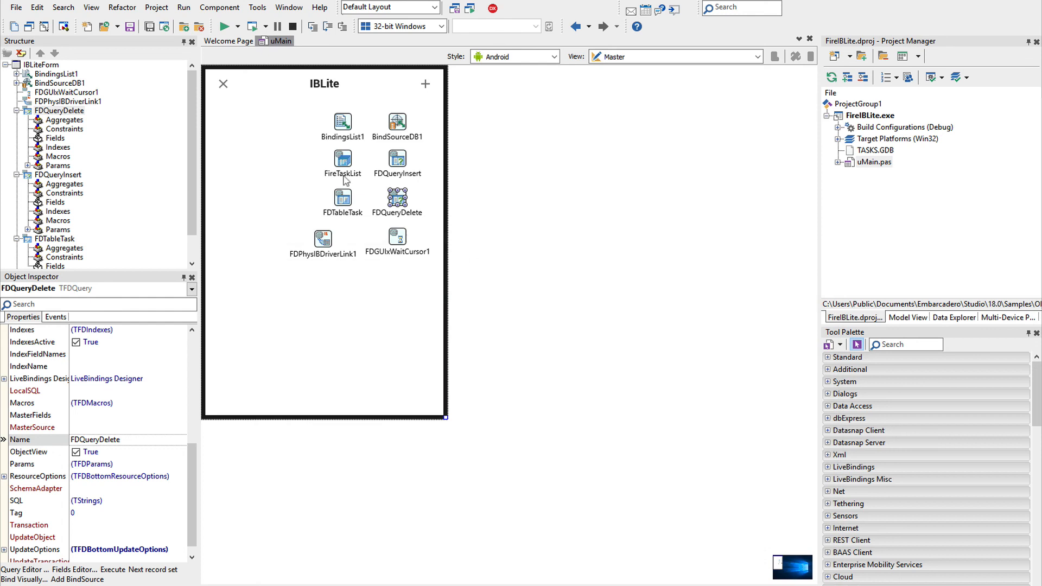
mouse_move(346, 180)
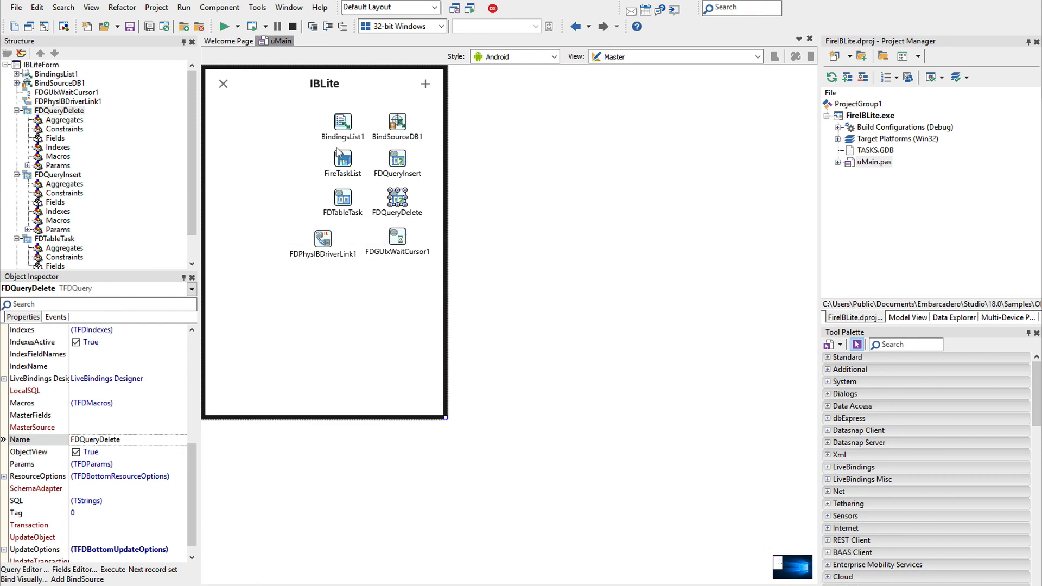
mouse_move(794, 148)
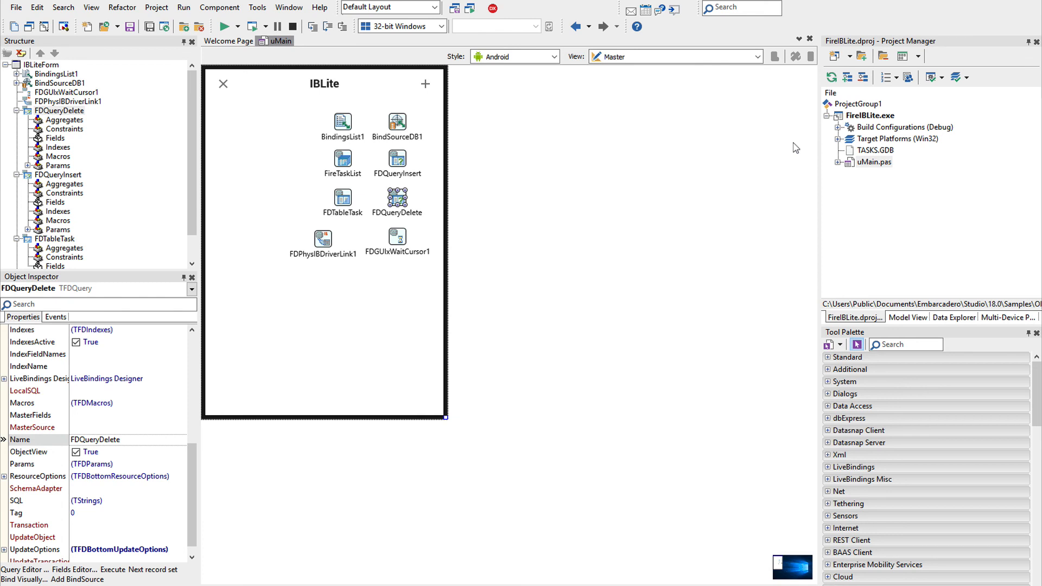
Step: Expand Target Platforms and select the iPhone 5 iOS 9.3 simulator device
left_click(842, 138)
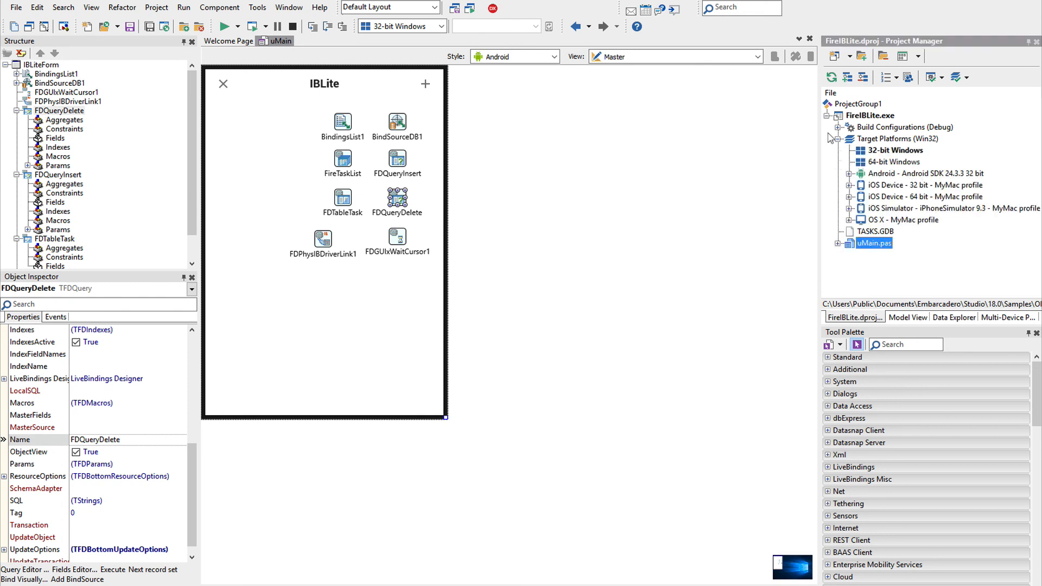
mouse_move(841, 200)
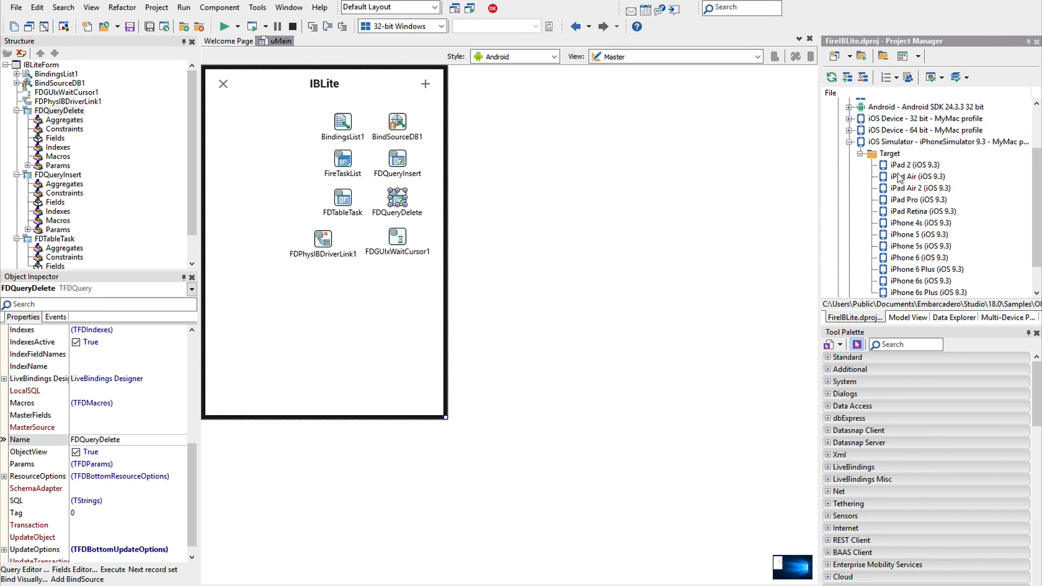
left_click(919, 234)
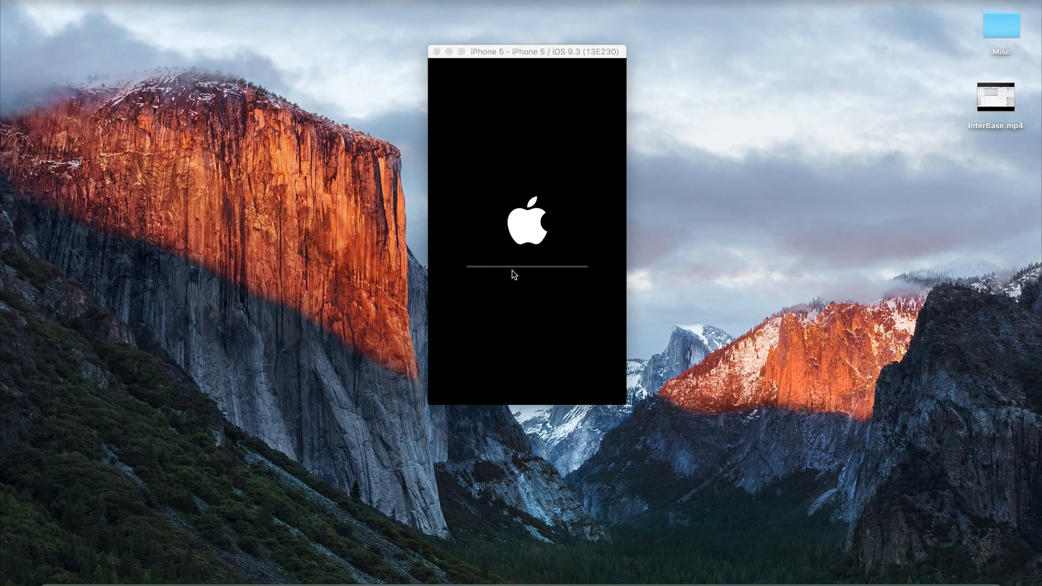
mouse_move(530, 92)
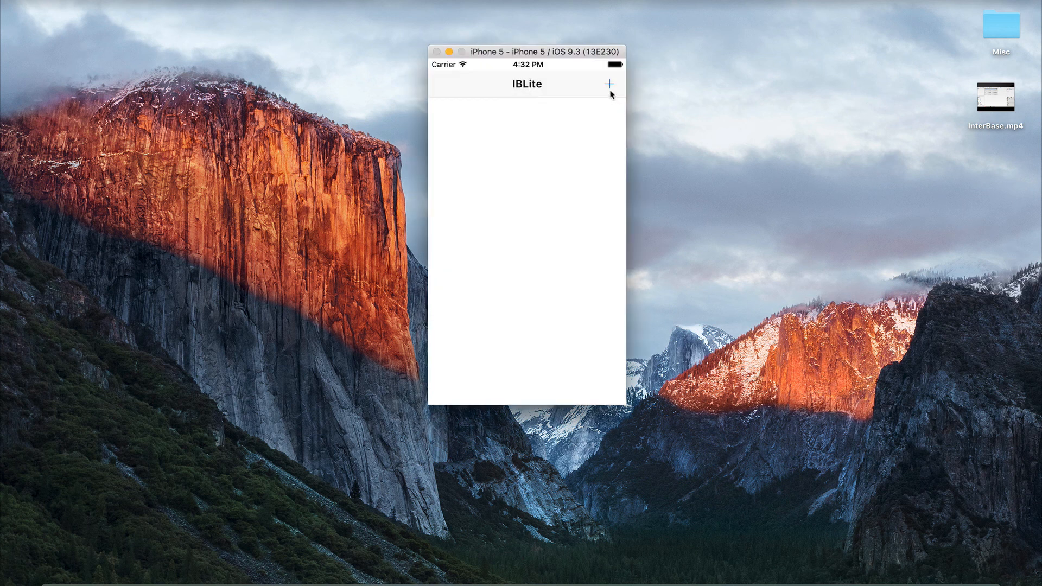
Step: Add the tasks 'iOS Foo' and 'iOS Fe' to the simulated app's list
left_click(608, 84)
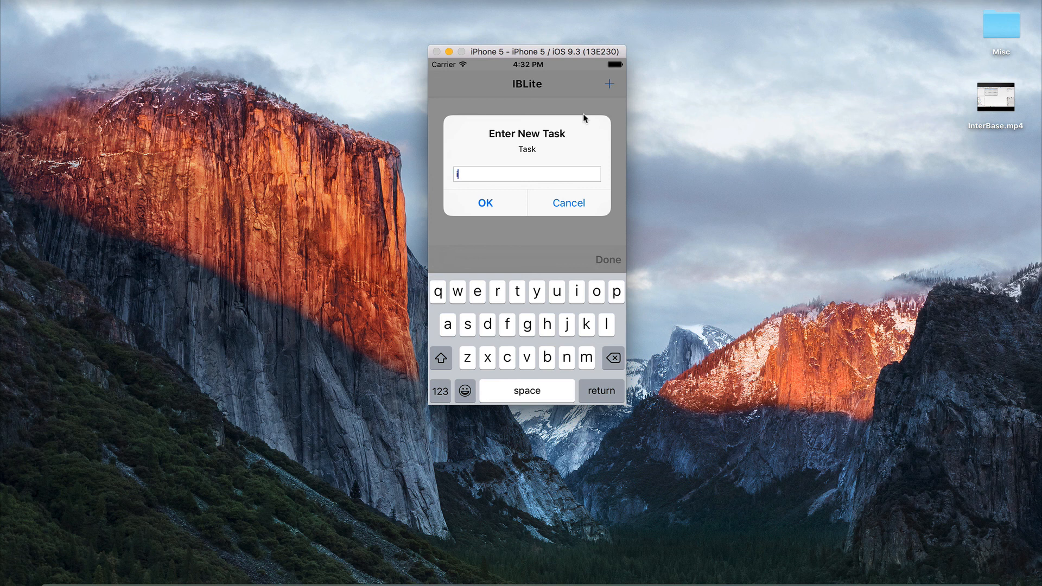
left_click(485, 203)
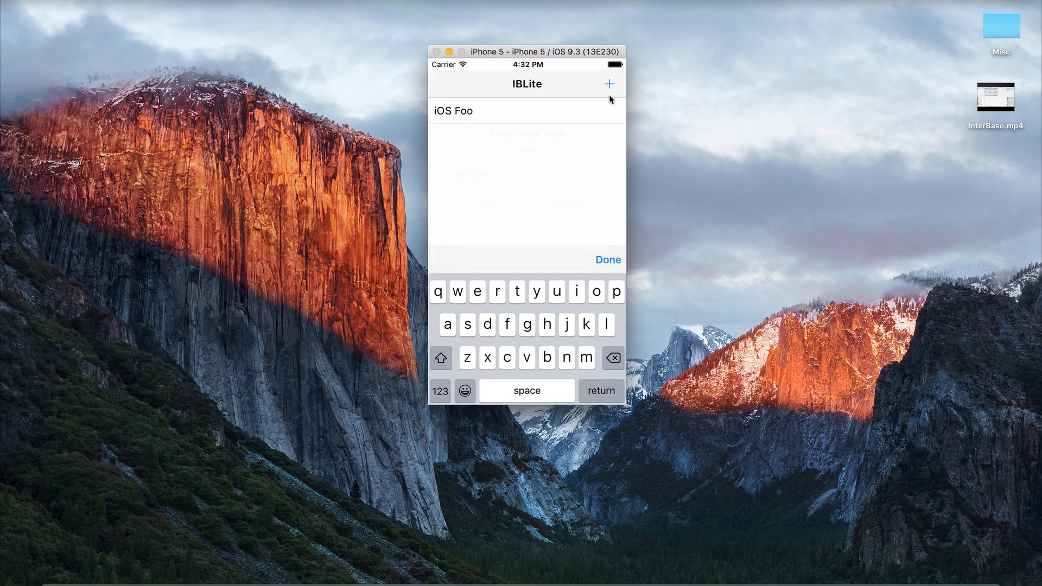
left_click(607, 84)
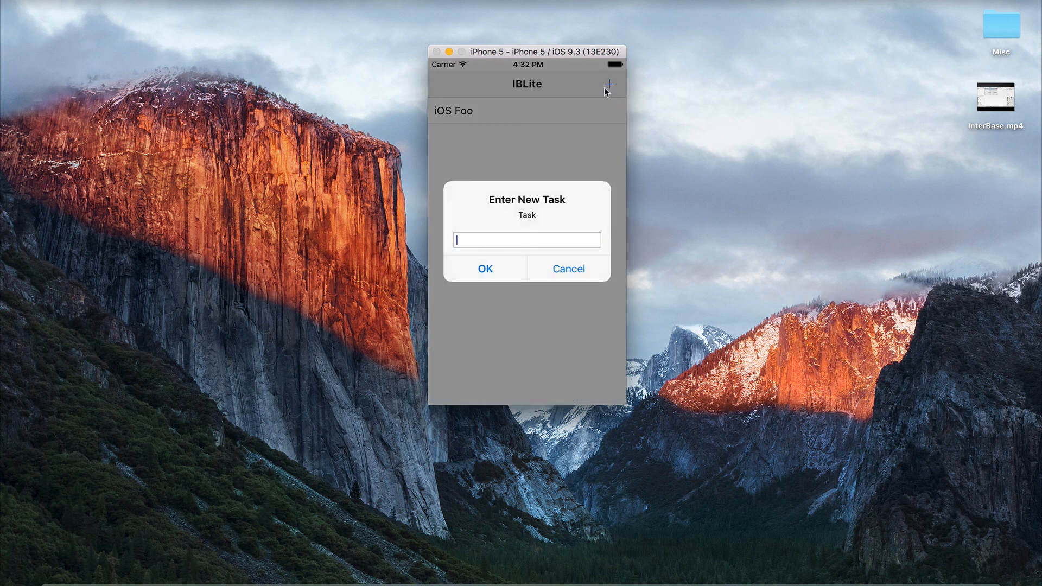
type("iOS Fe")
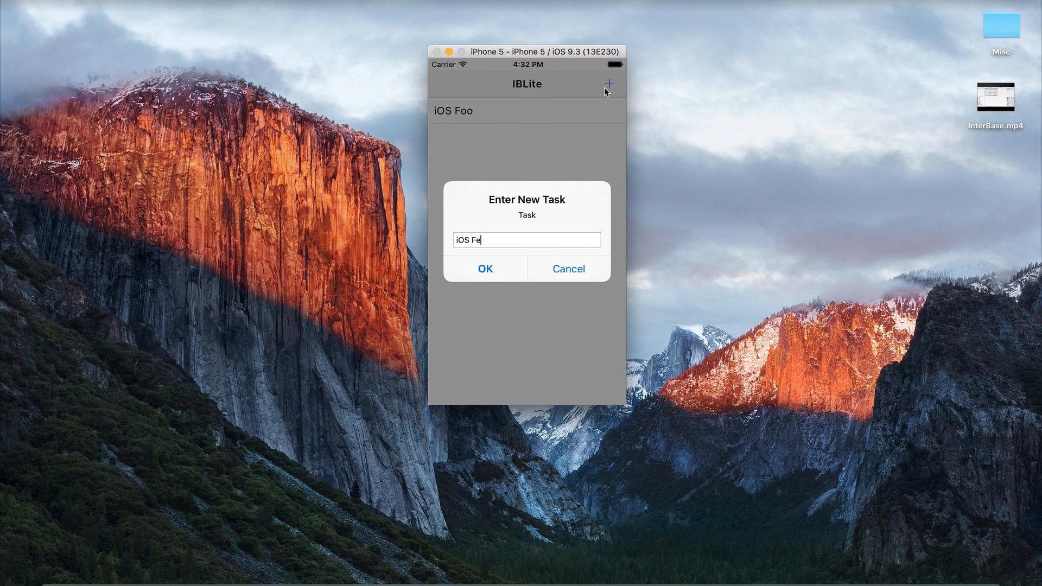
left_click(485, 269)
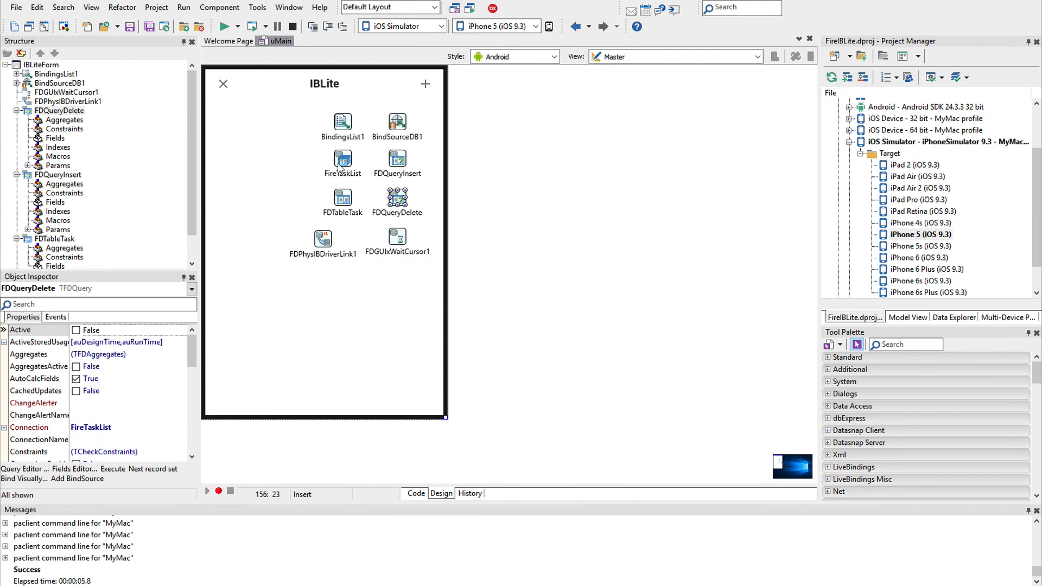
Step: Open the TaskListBeforeConnect handler and highlight its GetDocumentsPath call building the TASKS.GDB path
left_click(343, 160)
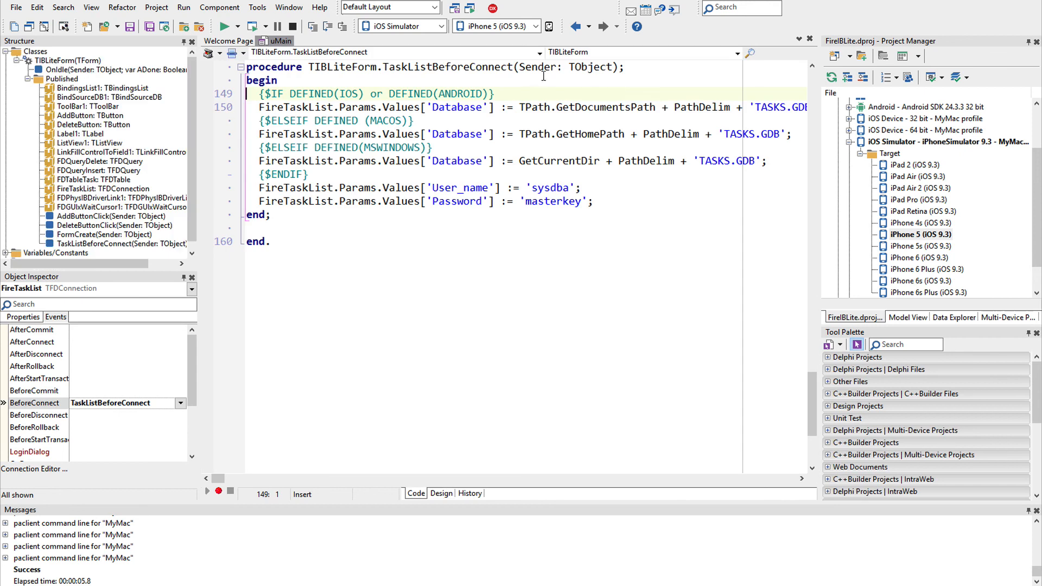
mouse_move(563, 149)
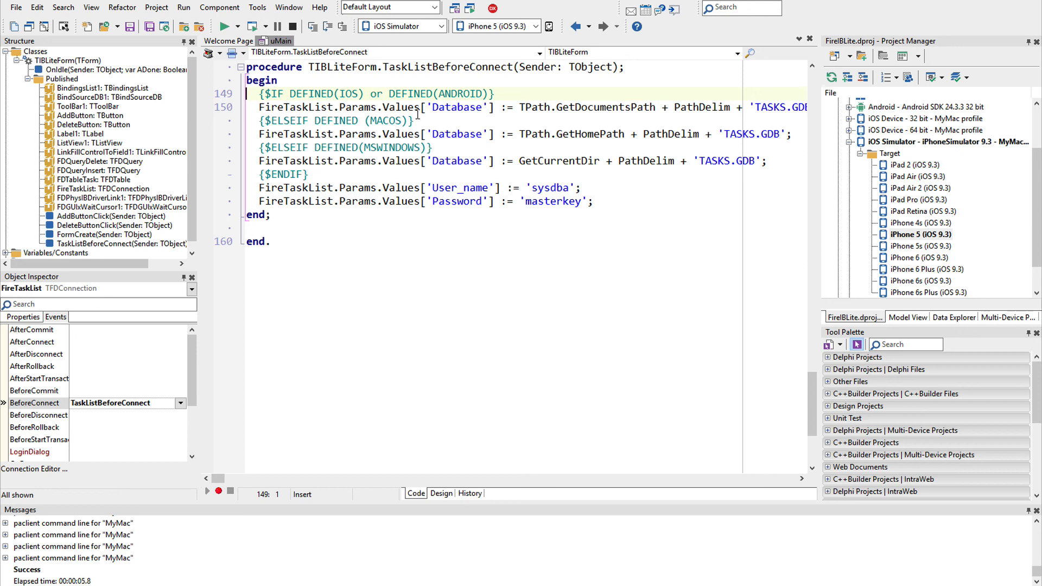
double_click(605, 107)
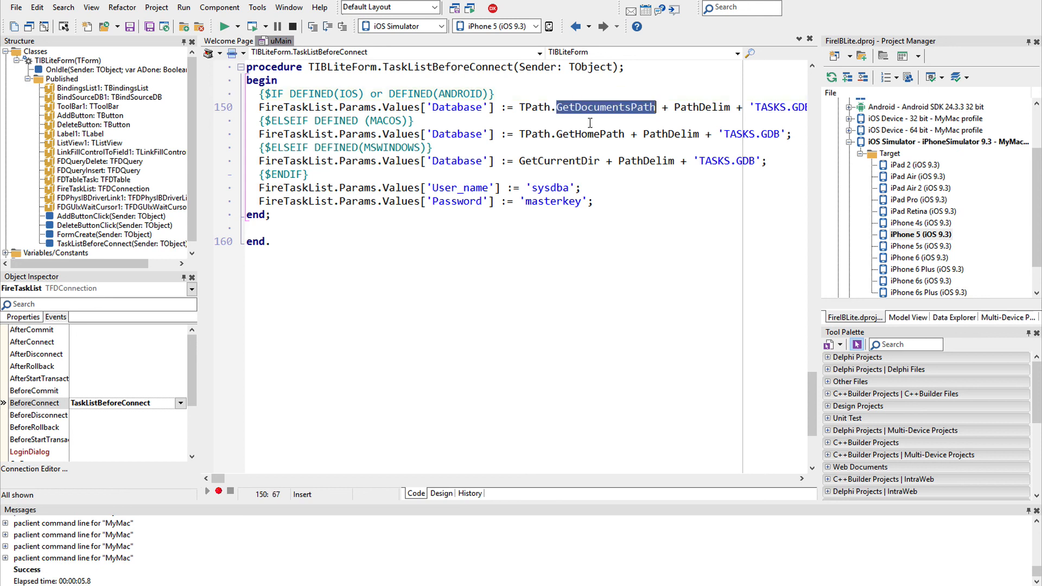
mouse_move(505, 208)
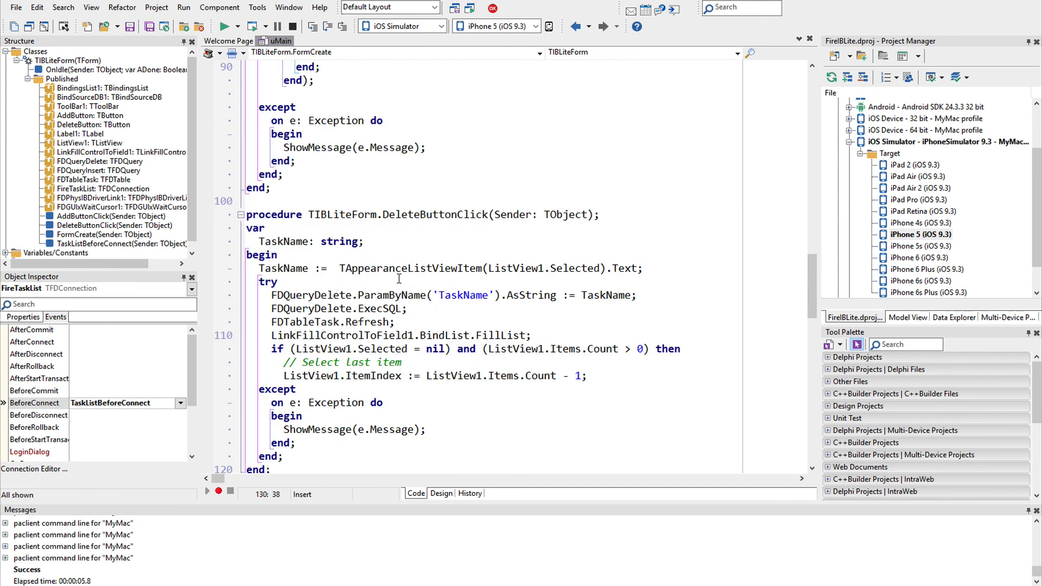
Step: Review the add-task and delete-task handler code, then switch back to the Design view
double_click(605, 295)
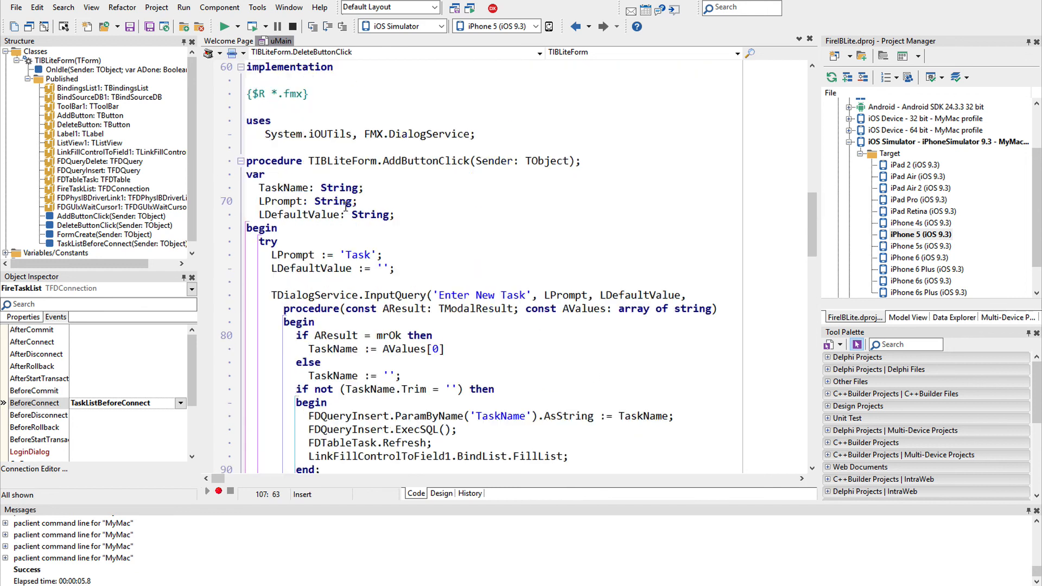
scroll("down", 3)
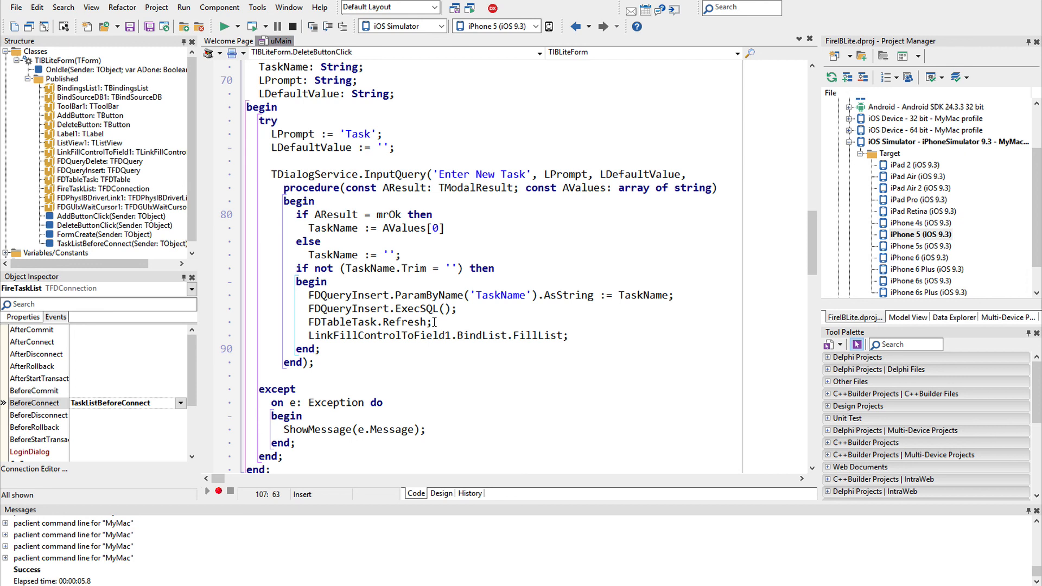
left_click(441, 494)
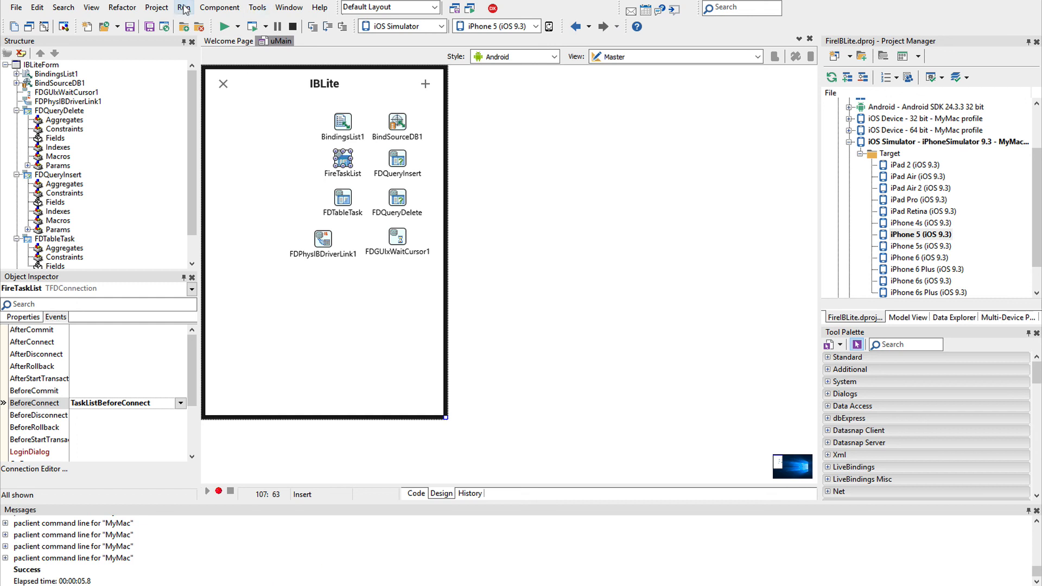
Step: Open Project > Deployment and show the 'All configurations - All platforms' file list
left_click(184, 7)
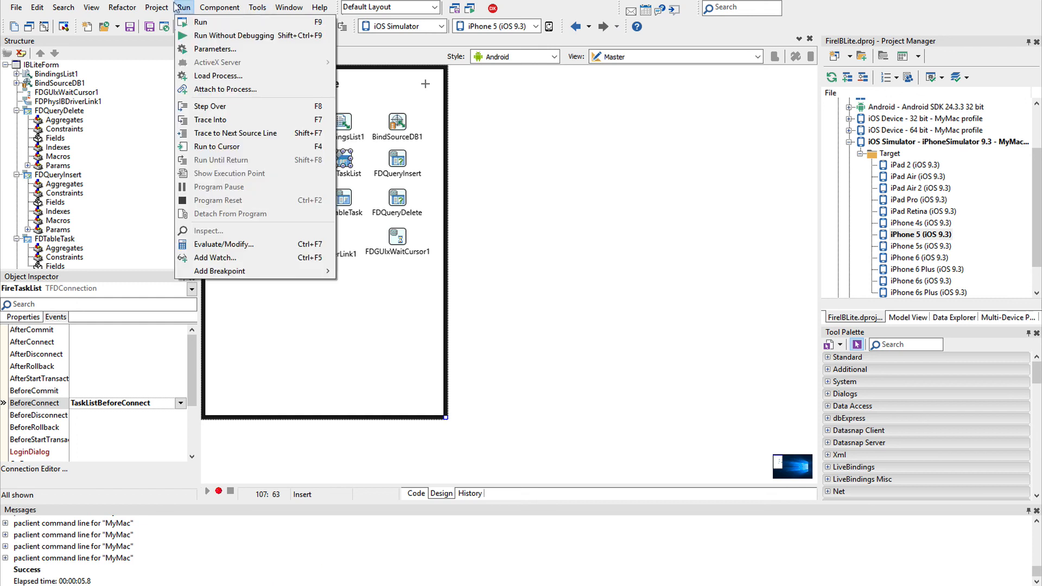
left_click(156, 7)
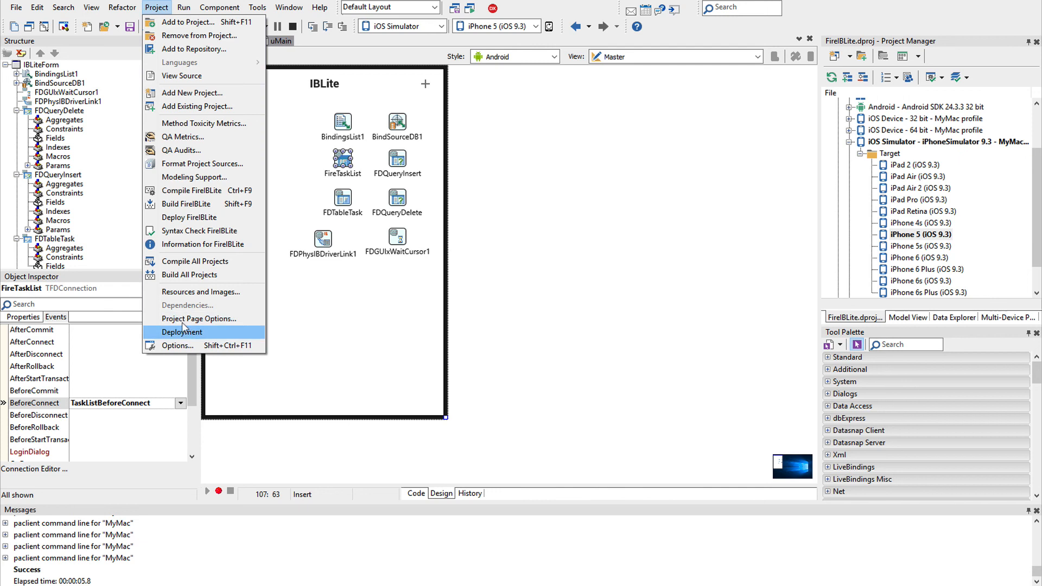
left_click(181, 331)
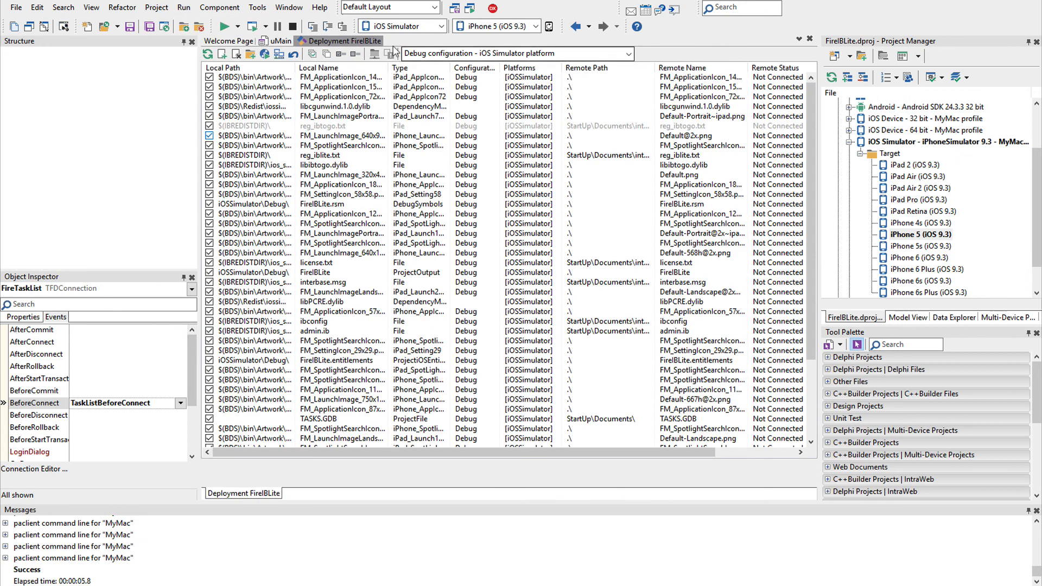
left_click(624, 53)
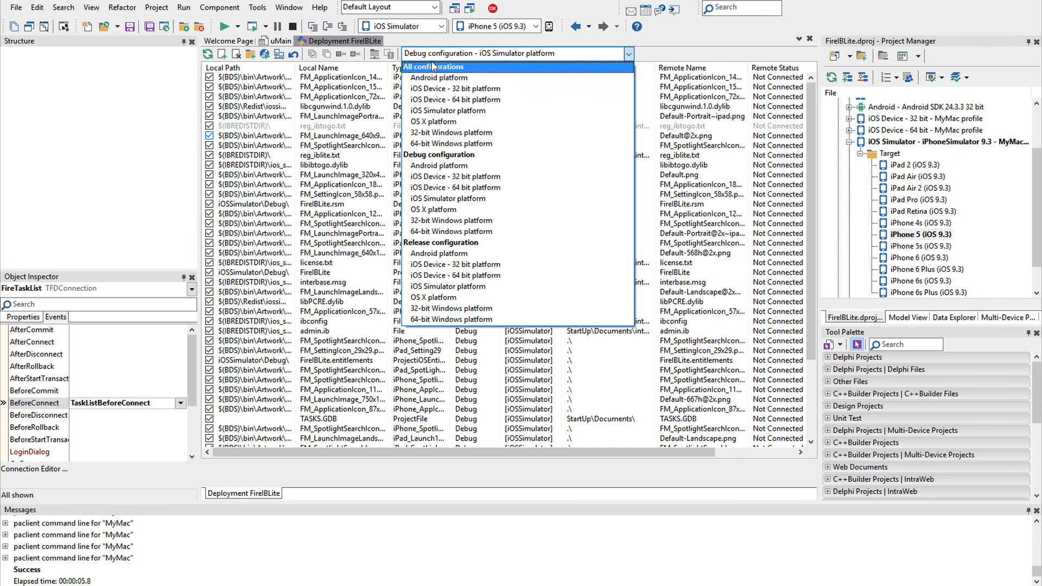
left_click(433, 66)
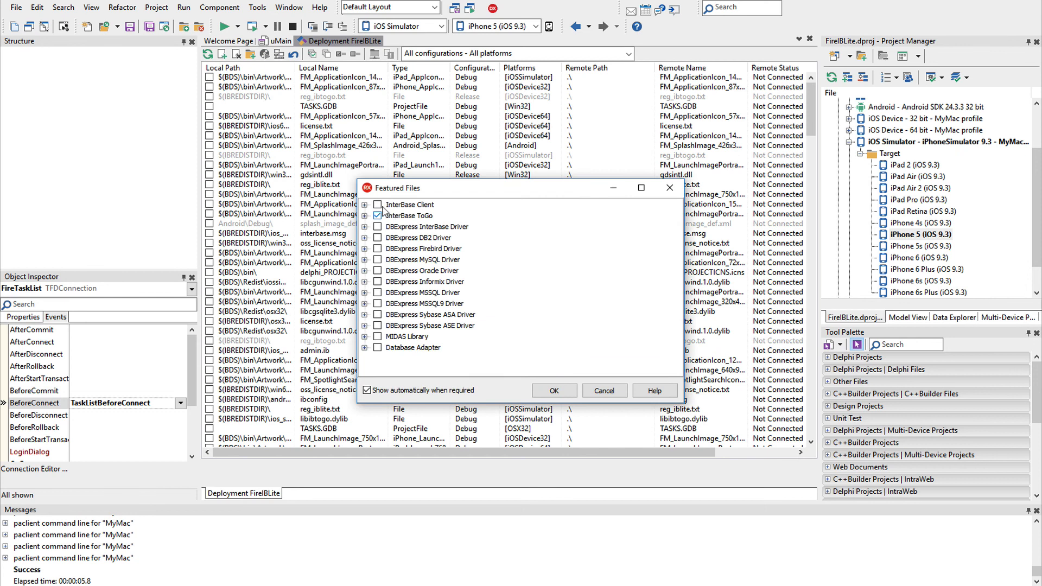
Step: Expand InterBase ToGo > Win32 and select the reg_iblite.txt and reg_ibtogo.txt license entries
left_click(364, 215)
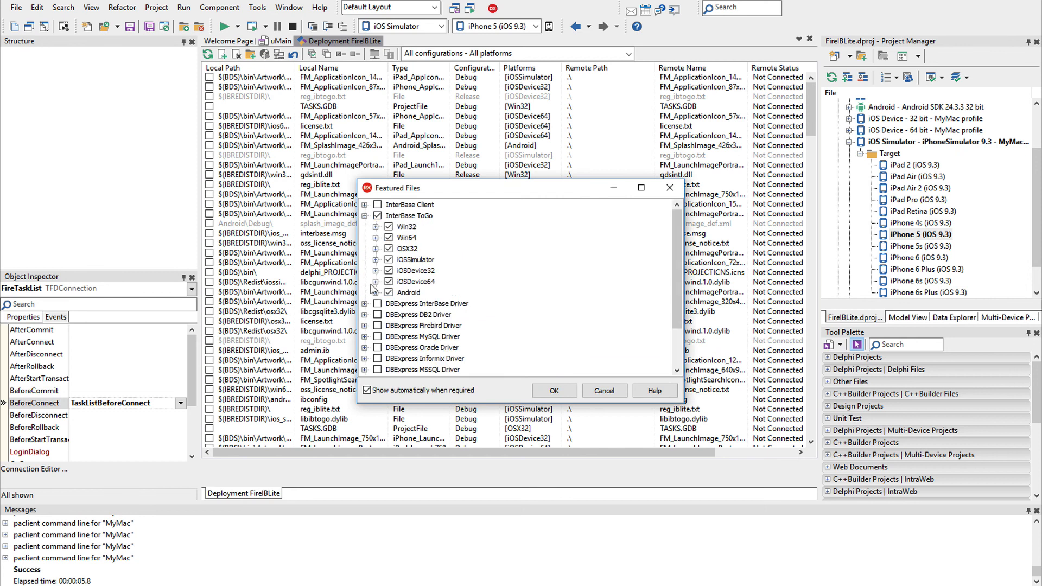
left_click(375, 227)
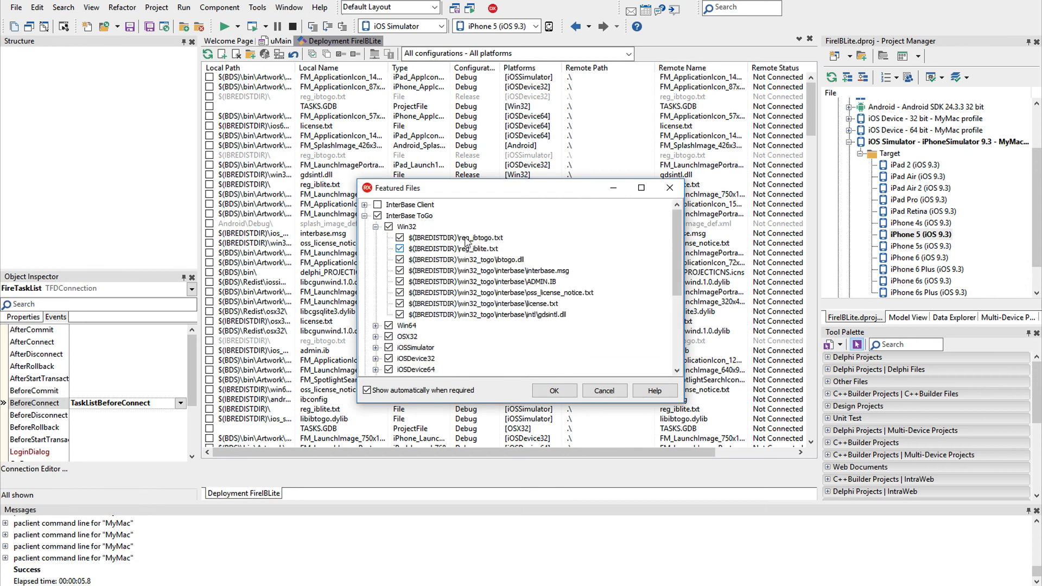
left_click(459, 248)
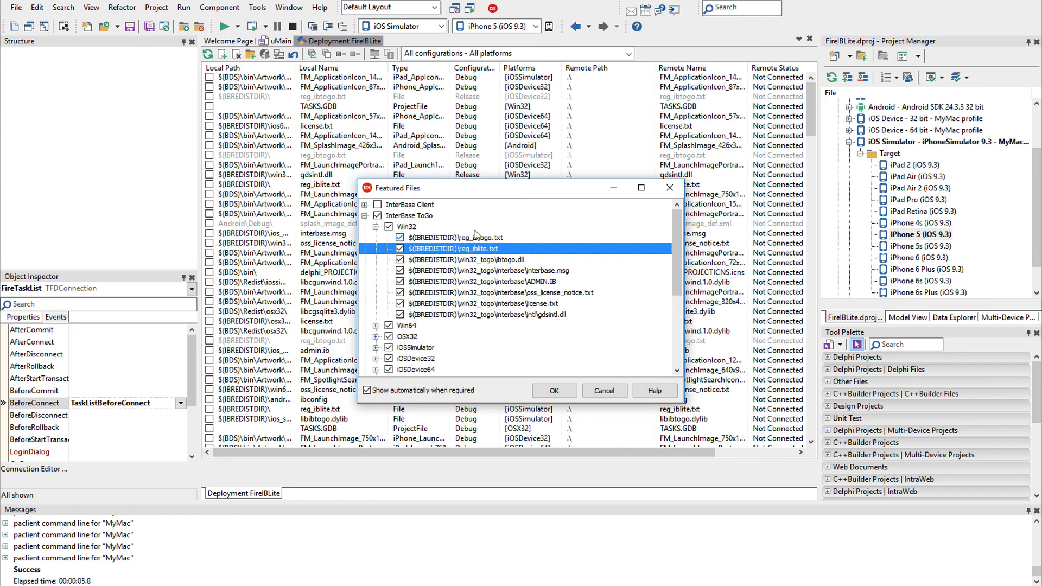
left_click(465, 237)
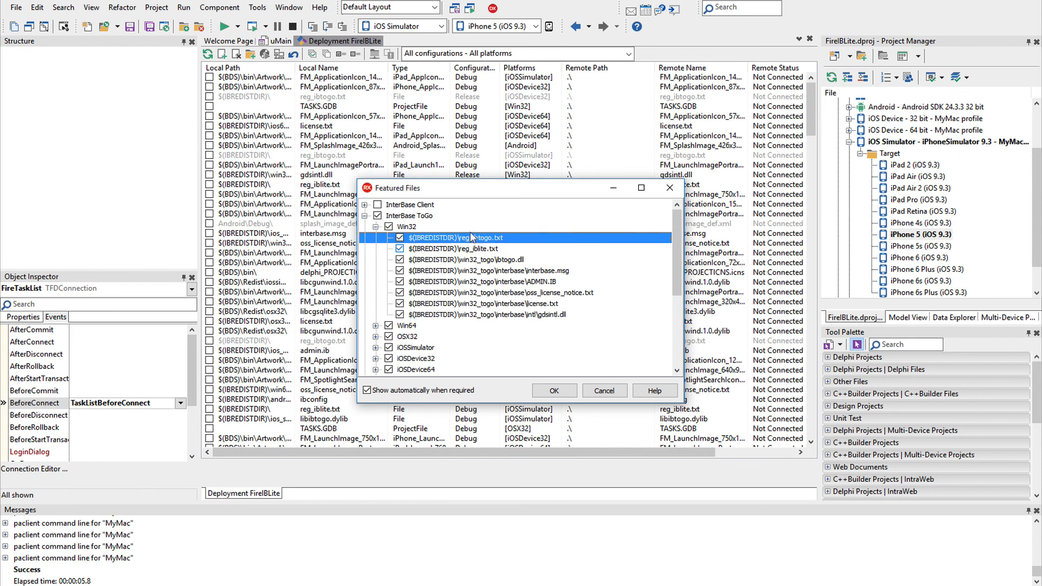
mouse_move(483, 246)
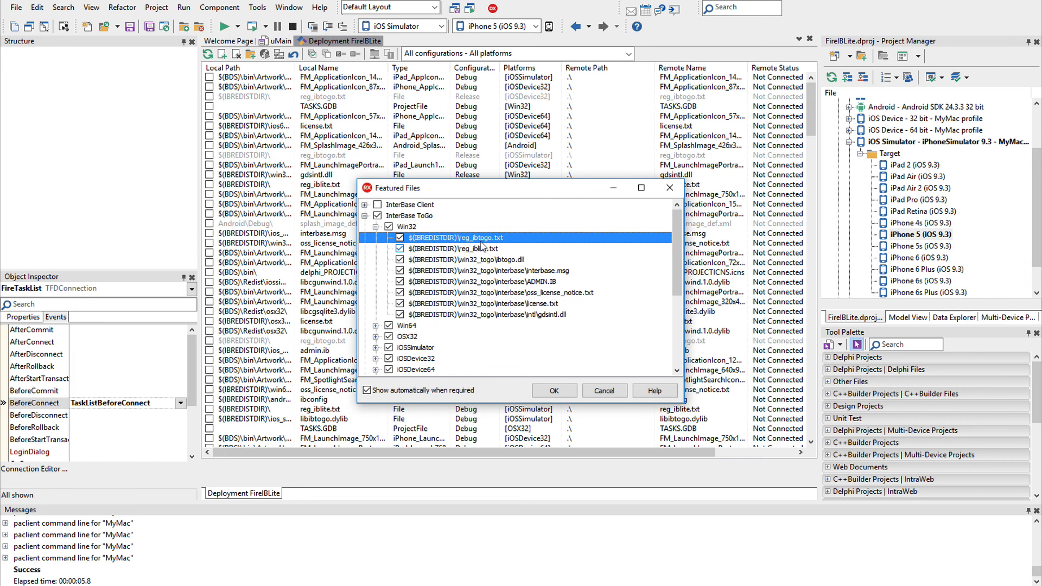
left_click(452, 249)
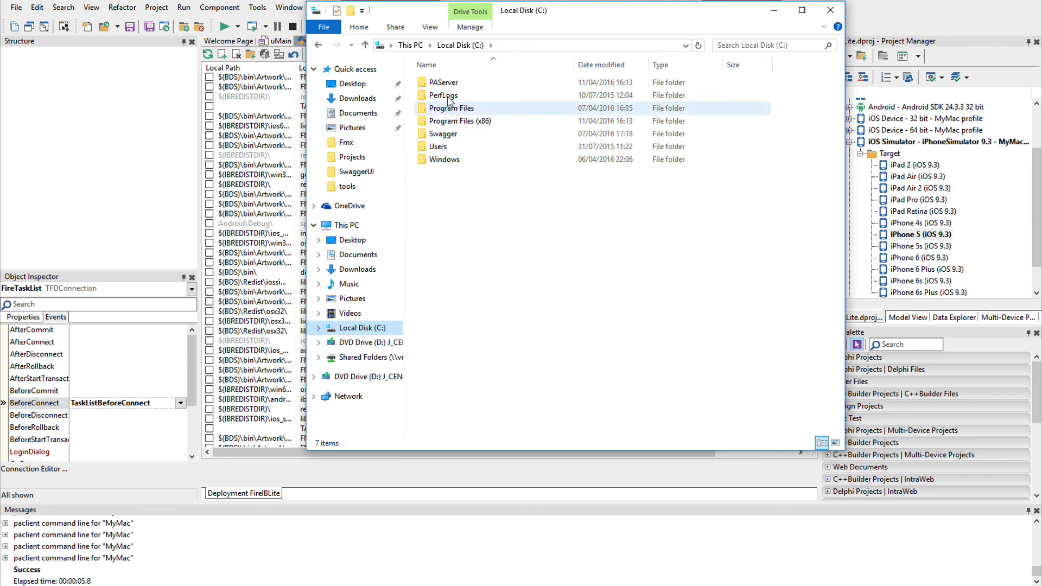
Step: Browse Users > Public > Public Documents to Embarcadero\Interbase\redist\InterBaseXE7 and select reg_iblite
double_click(443, 146)
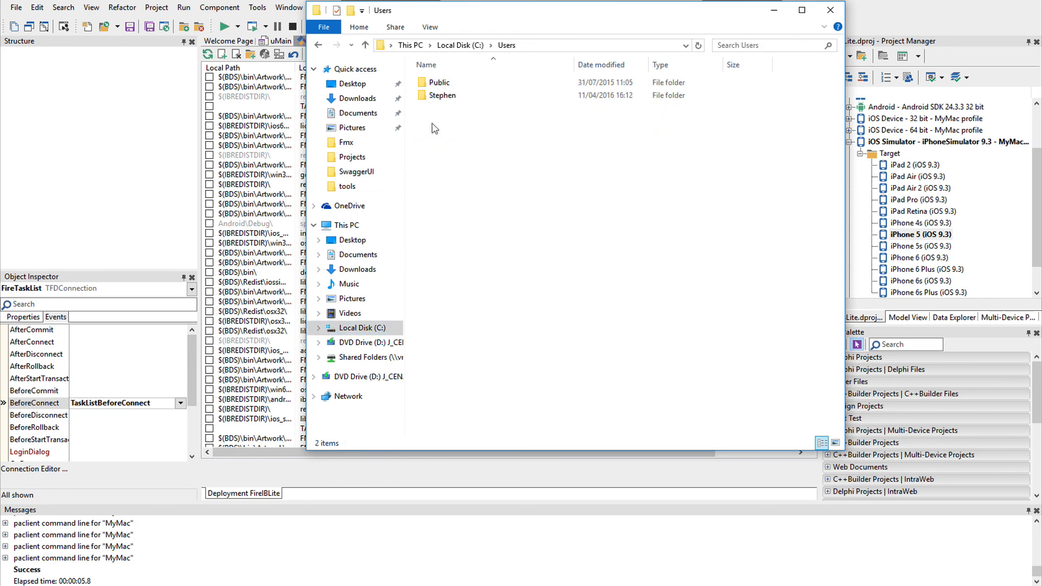
double_click(441, 95)
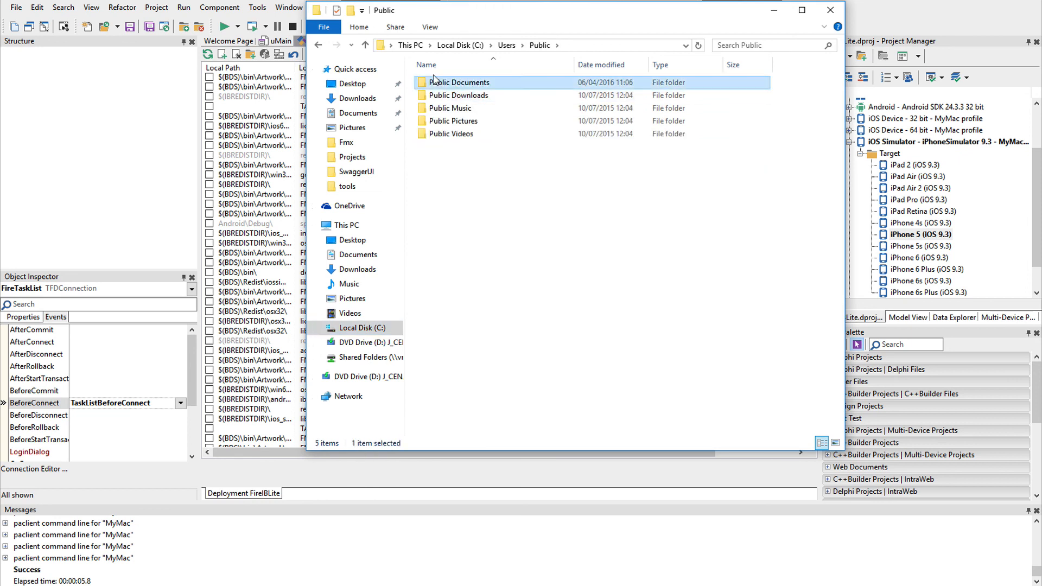
double_click(459, 82)
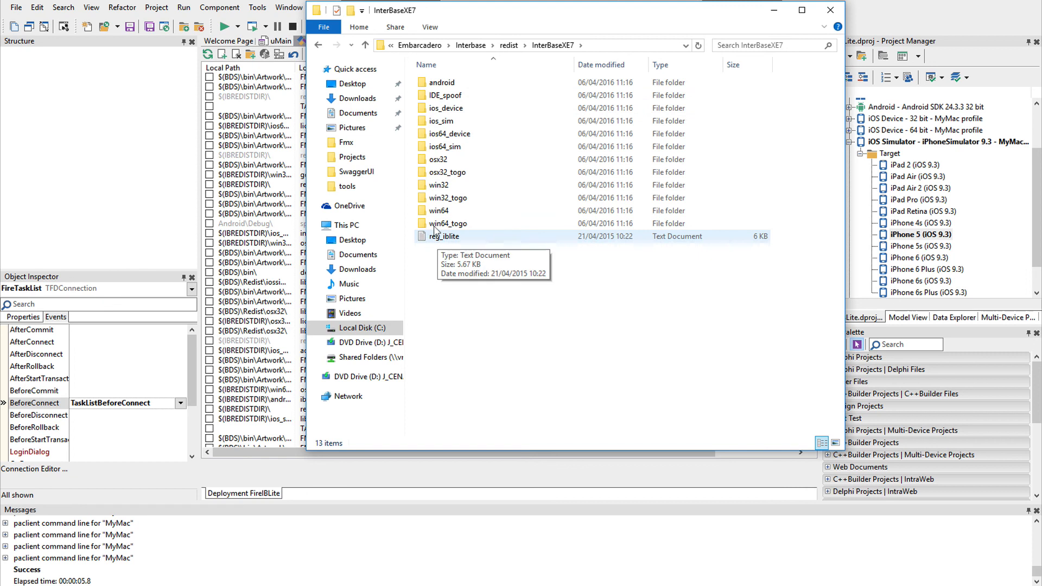
mouse_move(429, 237)
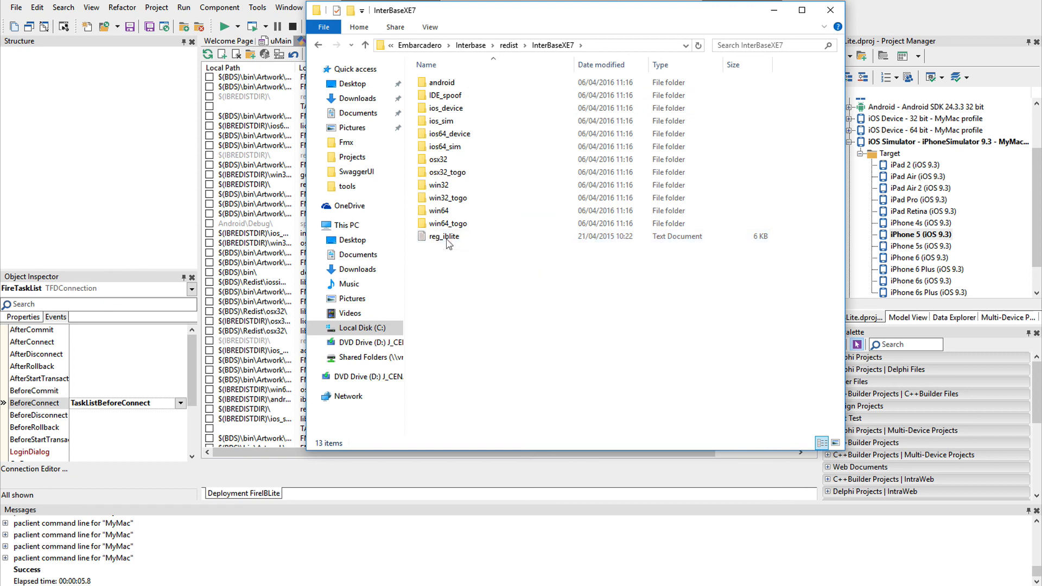
left_click(444, 236)
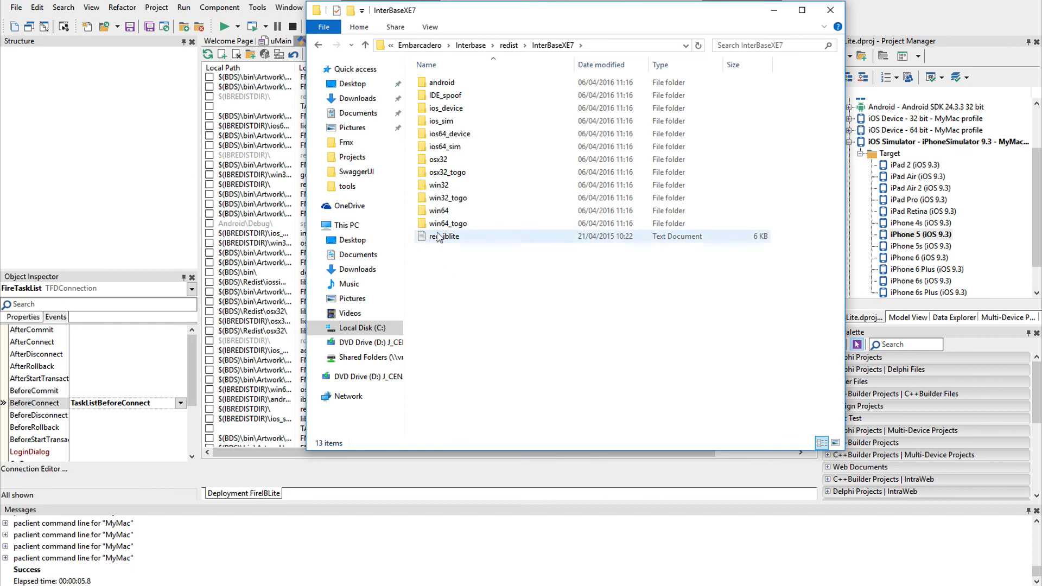